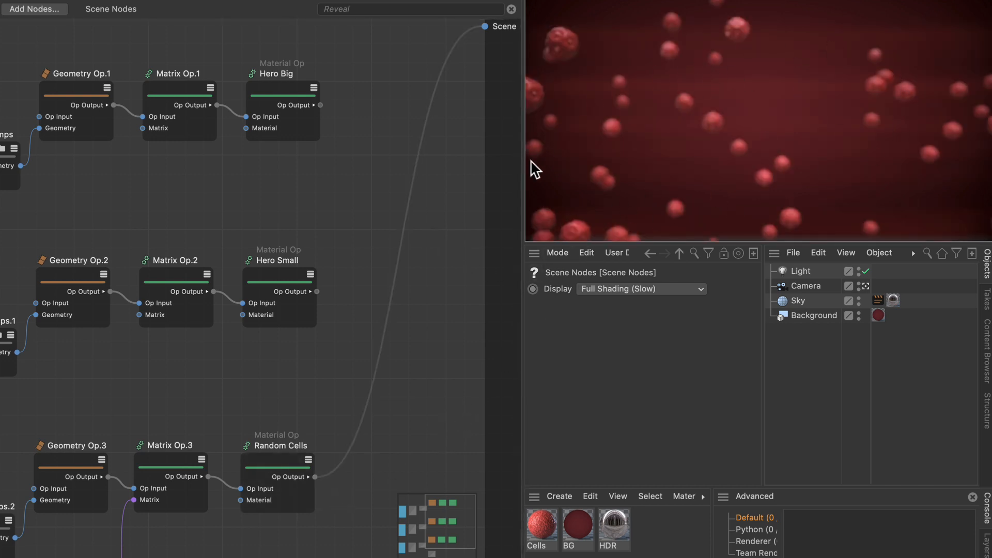
{"action": "mouse_move", "coordinate": [515, 208]}
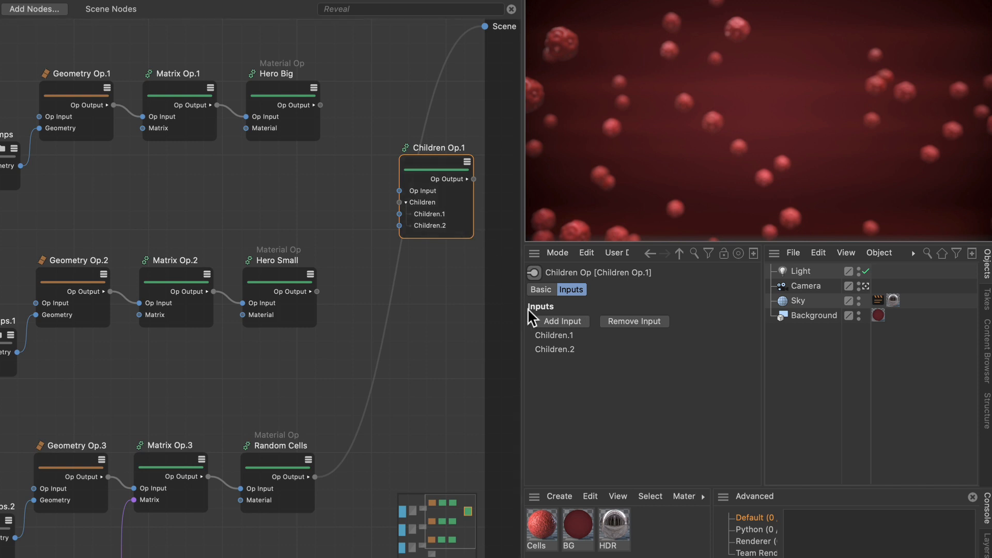
Add a third child input to the Children Op node.
{"action": "left_click", "coordinate": [561, 321]}
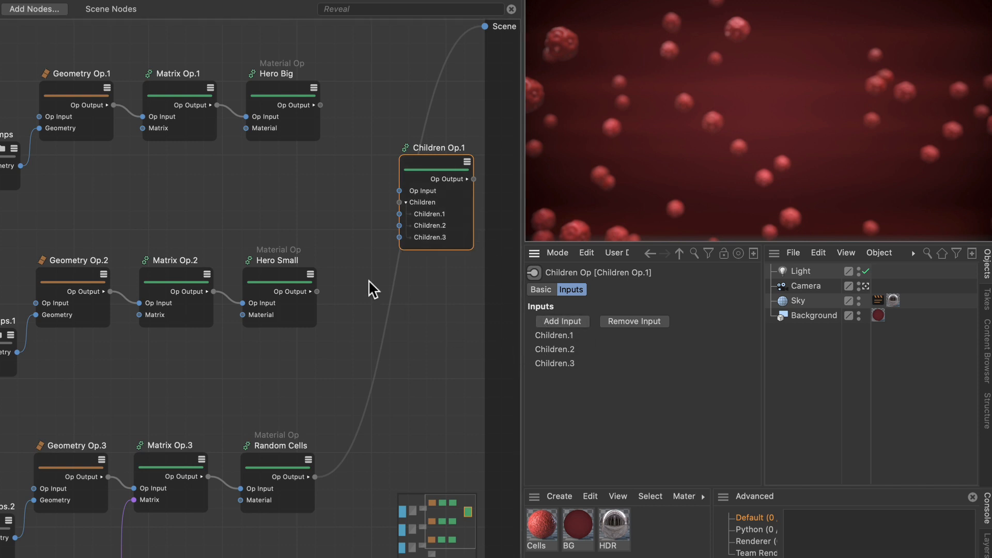
{"action": "mouse_move", "coordinate": [325, 114]}
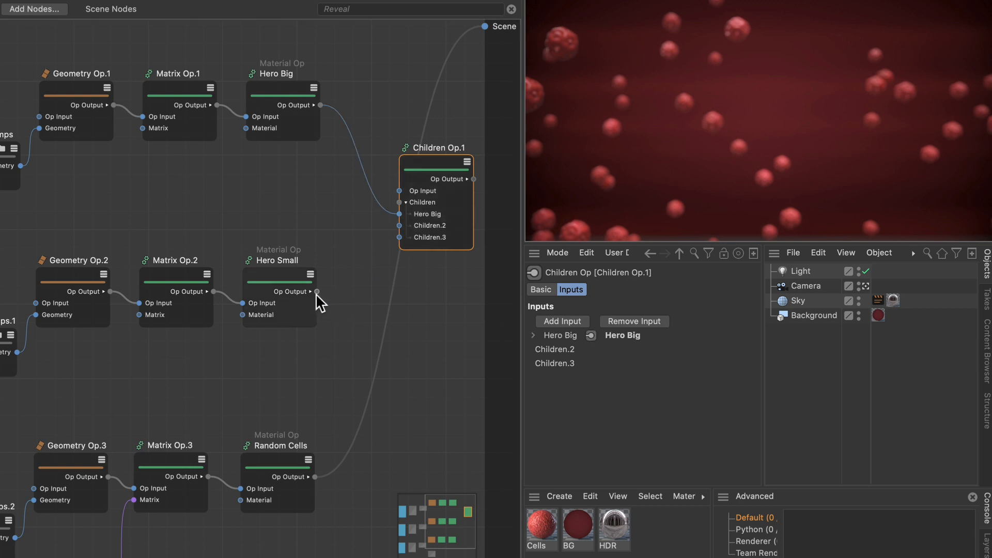
Connect Hero Small's output to the Children Op's second child input.
{"action": "left_click_drag", "start_coordinate": [316, 291], "coordinate": [398, 225]}
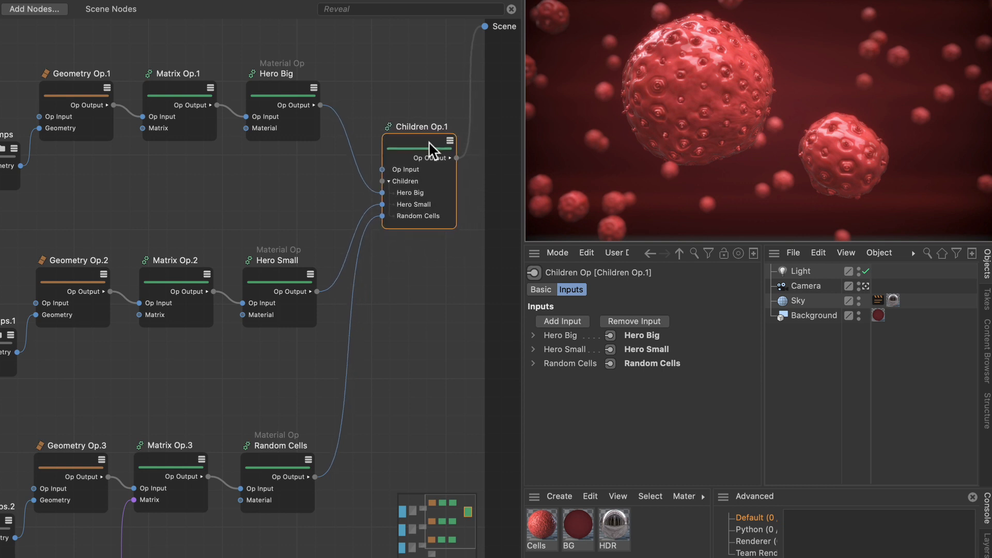
{"action": "mouse_move", "coordinate": [415, 181]}
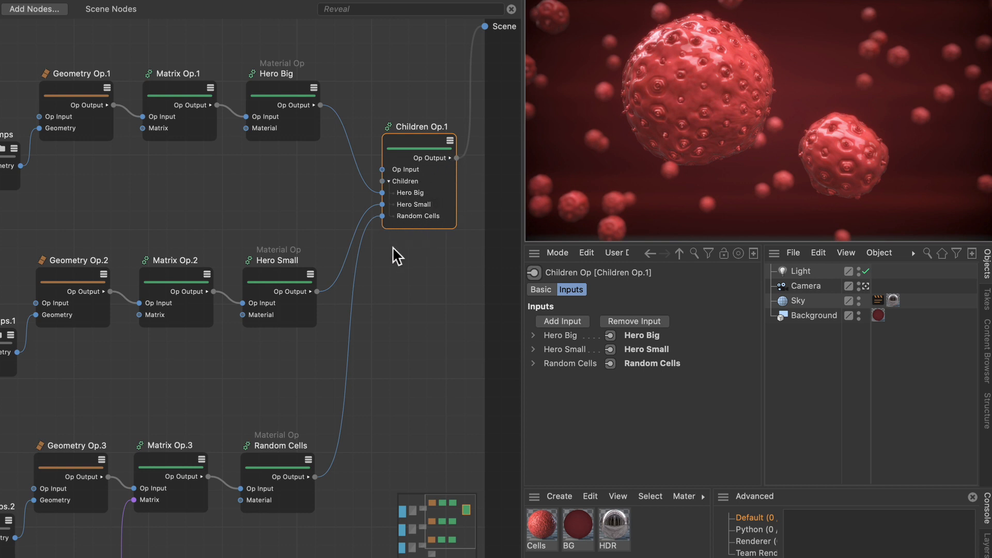
{"action": "mouse_move", "coordinate": [301, 213]}
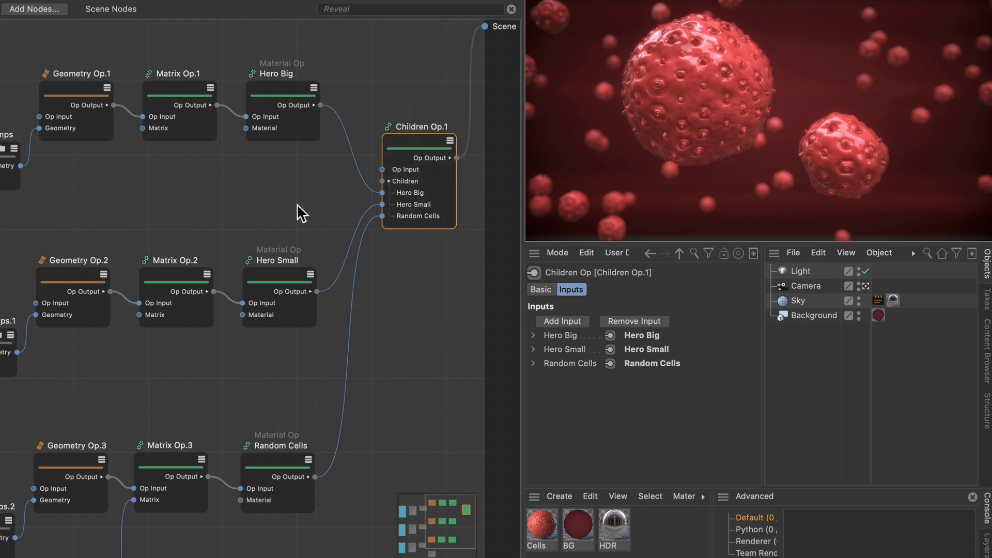